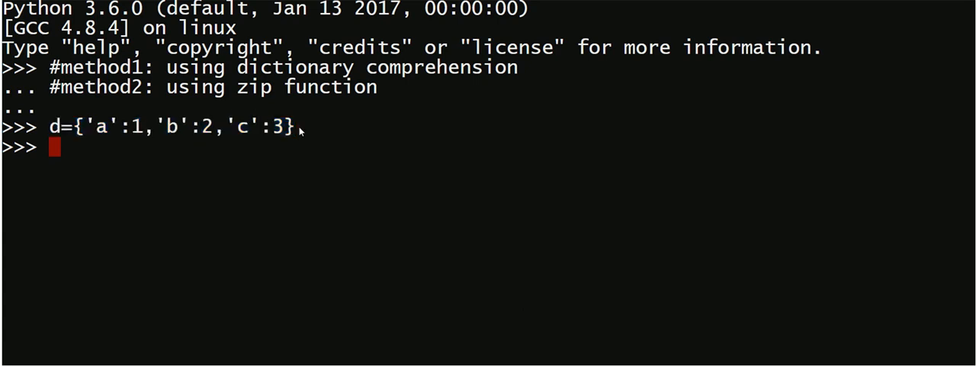
# Enter the comprehension {v:k for k,v in d.items()} to invert d into {1: 'a', 2: 'b', 3: 'c'}.
pyautogui.write('{')
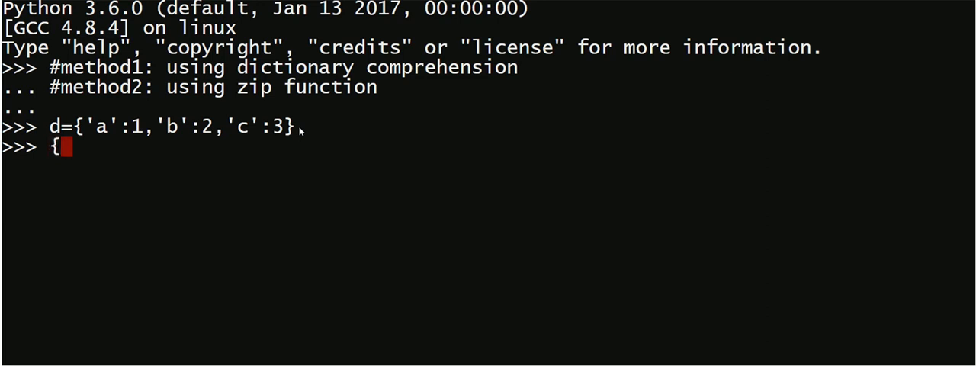
pyautogui.write('v')
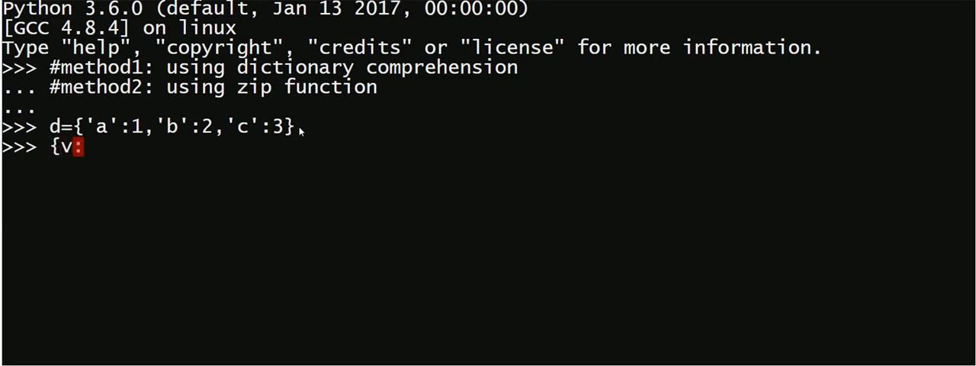
pyautogui.write(':k for k')
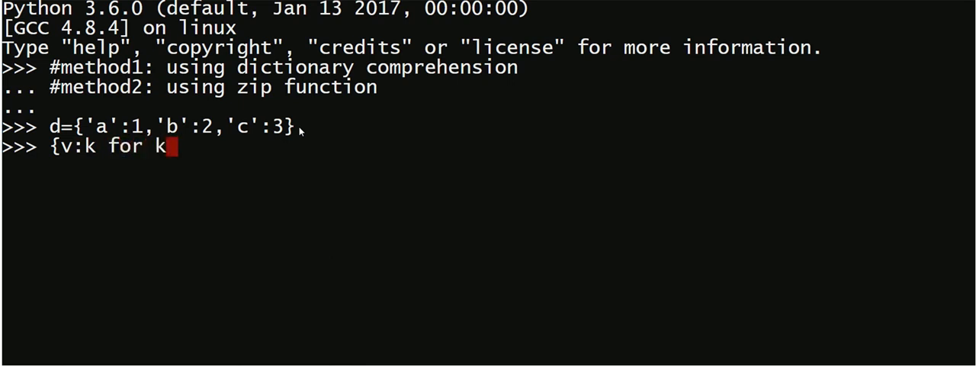
pyautogui.write(',v in')
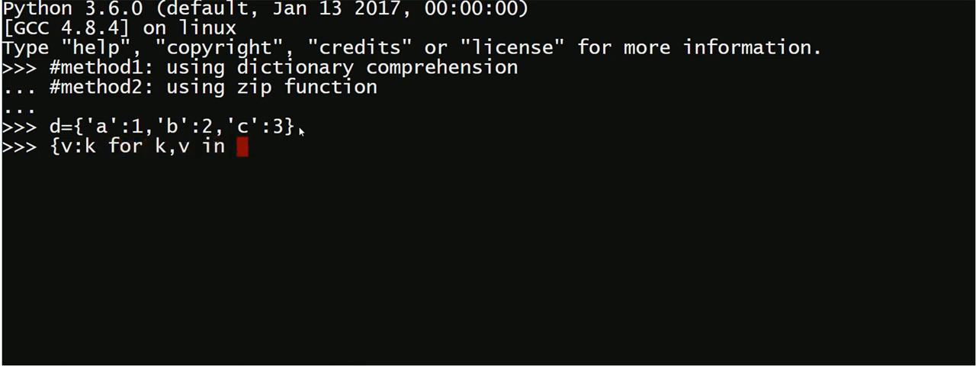
pyautogui.write('d.ite')
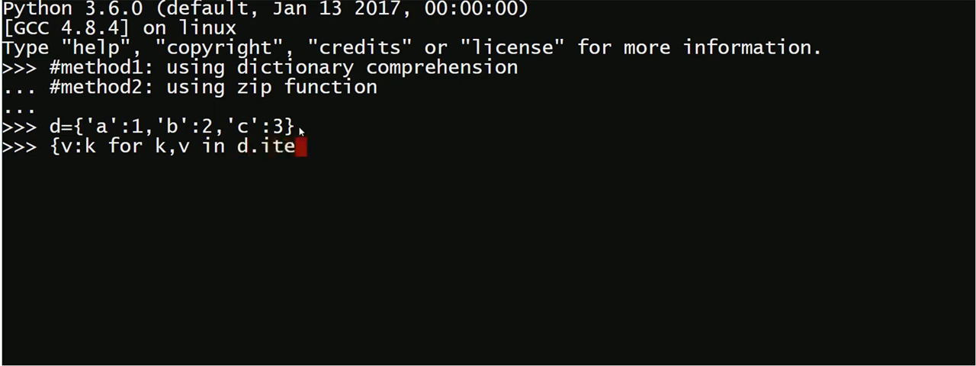
pyautogui.write('ms()')
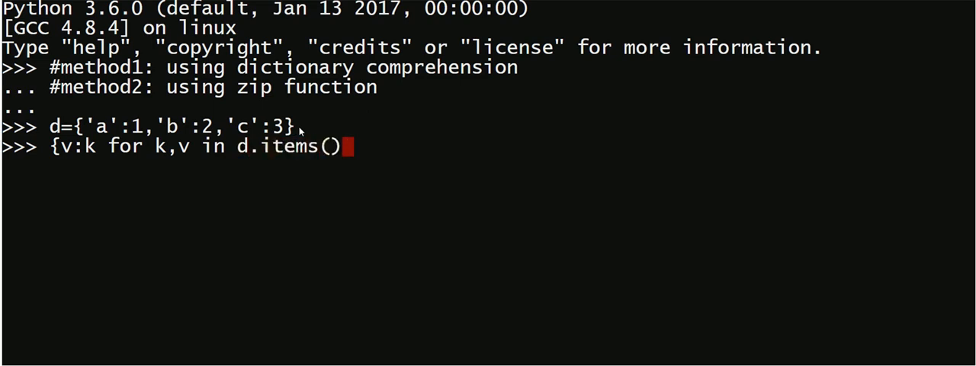
pyautogui.write('}')
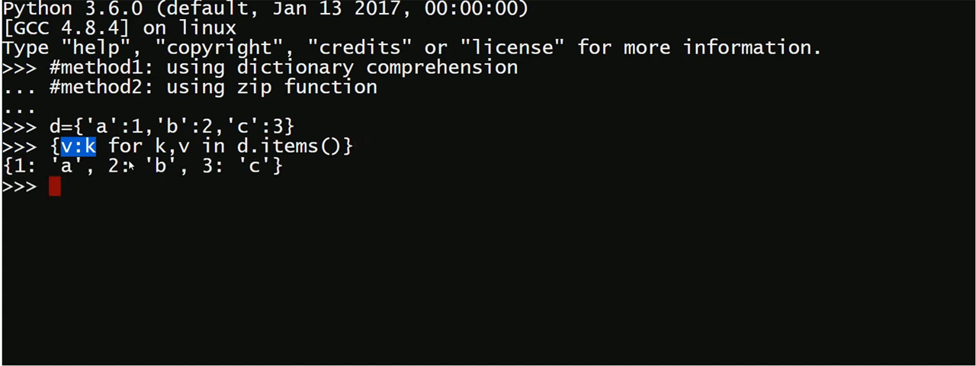
pyautogui.moveTo(92, 174)
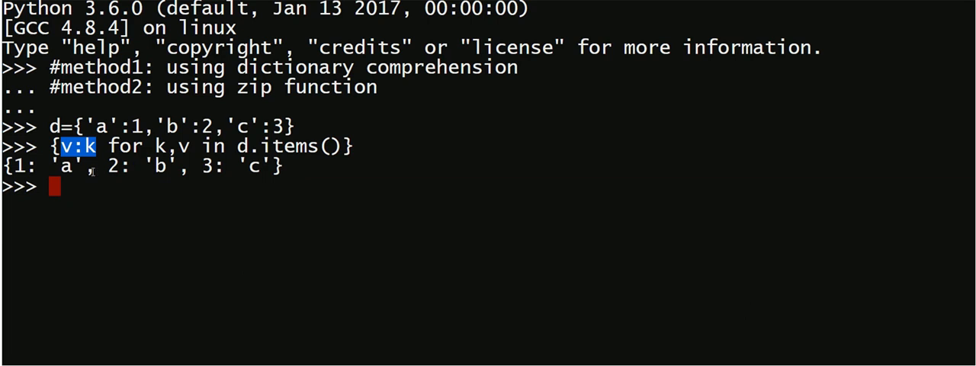
# Evaluate the comprehension and leave blank prompts before the next method.
pyautogui.press('enter')
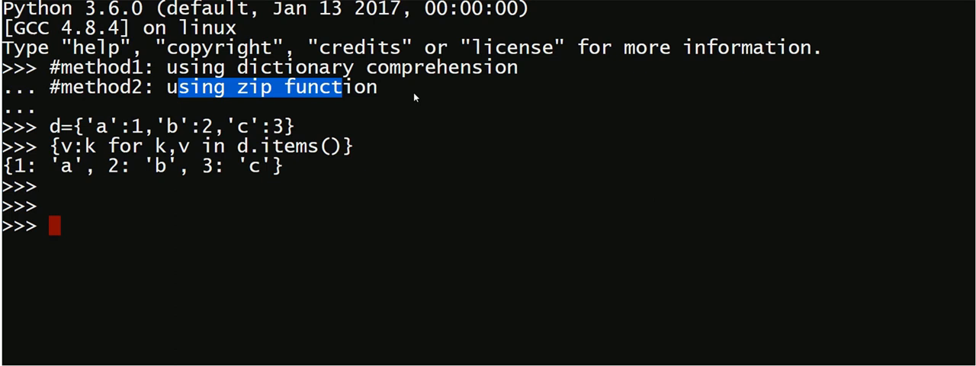
# Evaluate zip(d.values(),d.keys()), which returns a zip object instead of a dictionary.
pyautogui.write('zip(')
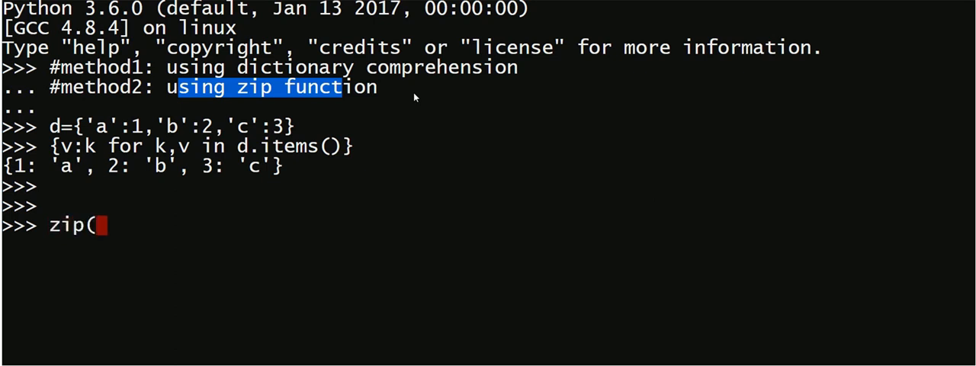
pyautogui.write('d.val')
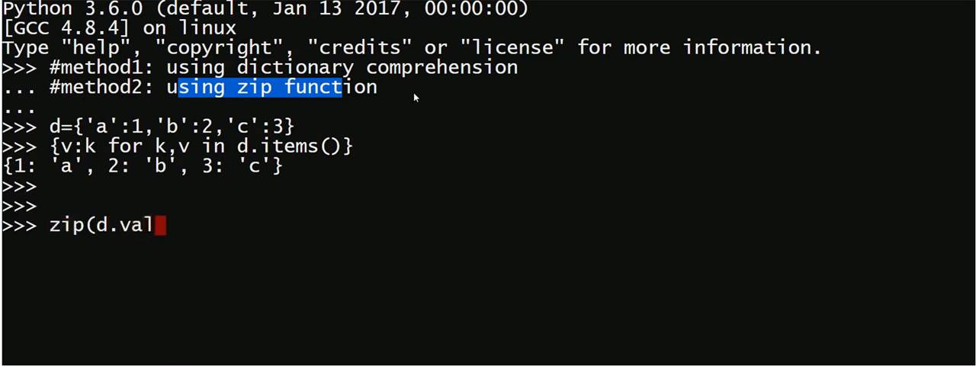
pyautogui.write('ues(),')
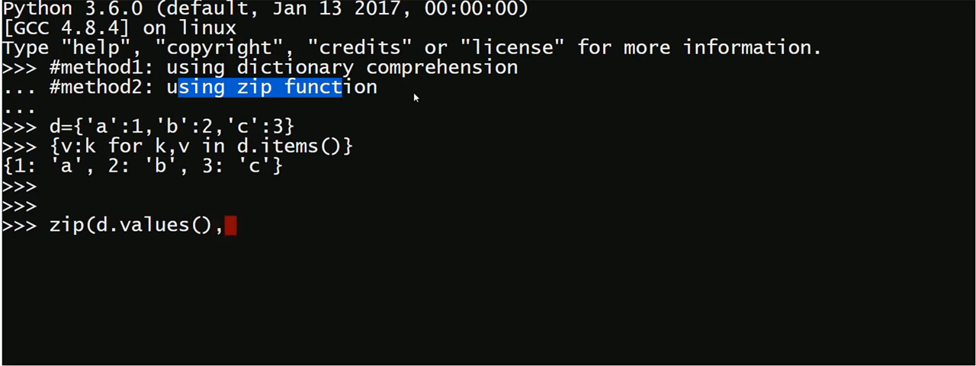
pyautogui.write('d.keys()')
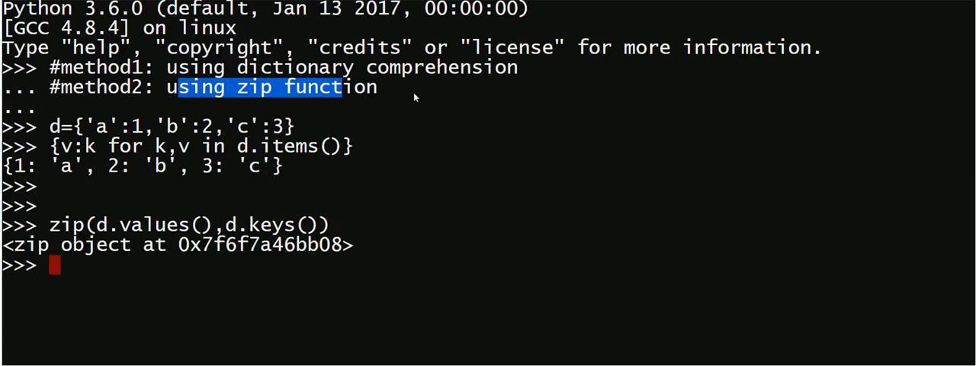
pyautogui.moveTo(342, 146)
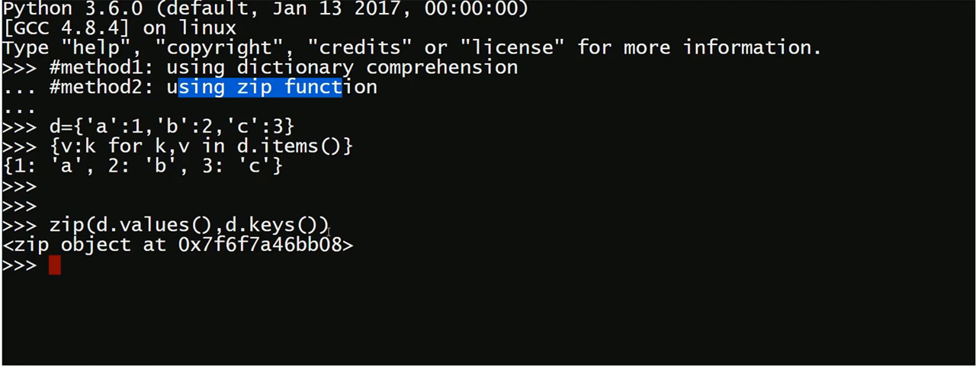
# Compose dict(zip(d.values(),d.keys())) at a fresh prompt, ready to produce the swapped dictionary.
pyautogui.write('zip(d.values(),d.keys()))')
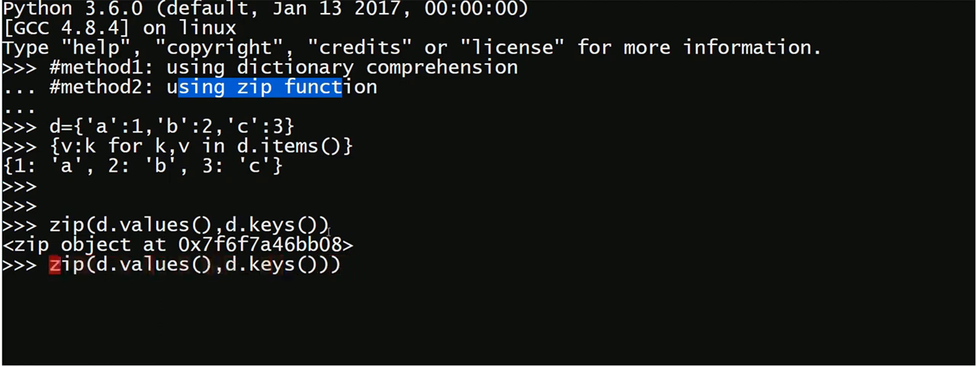
pyautogui.write('dict(')
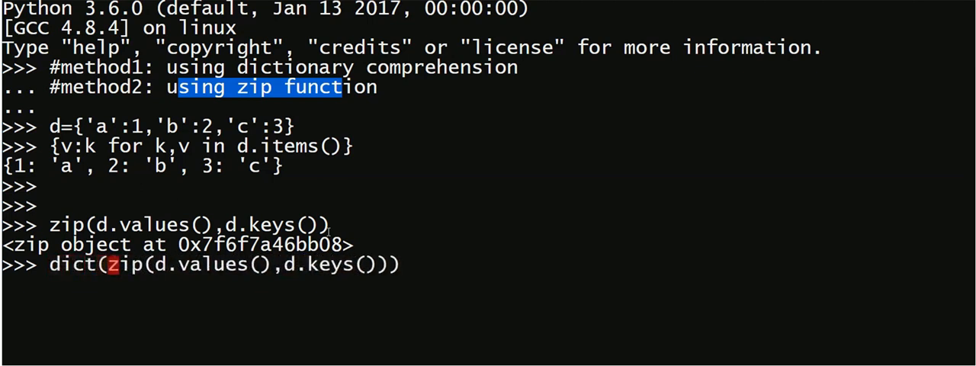